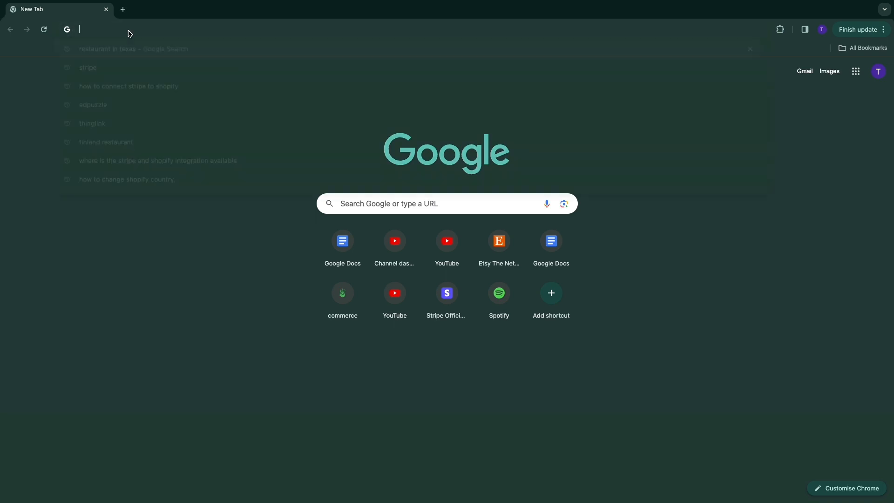
Step: Search 'ideogram' from a new Chrome tab to reach the Ideogram sign-up page
type("ideogram.ai/signup")
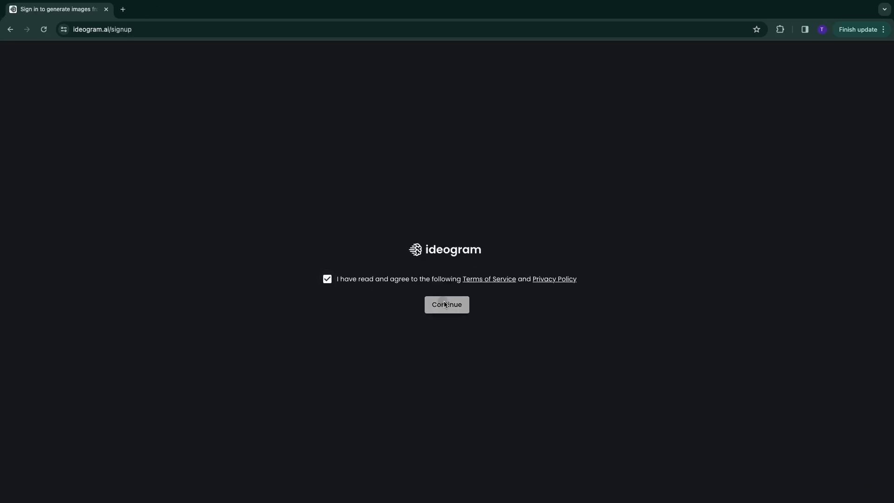
Step: Accept the terms and register with the username 'fjtdcdf'
left_click(447, 304)
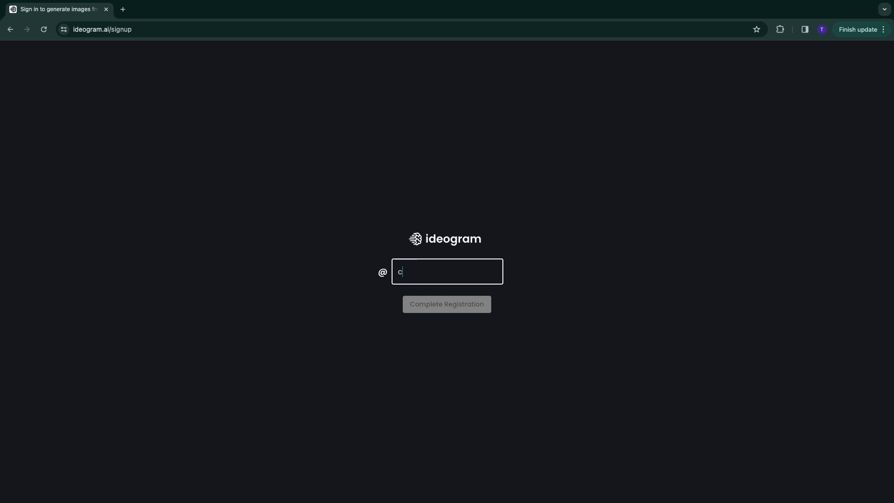
type("fjtdcdf")
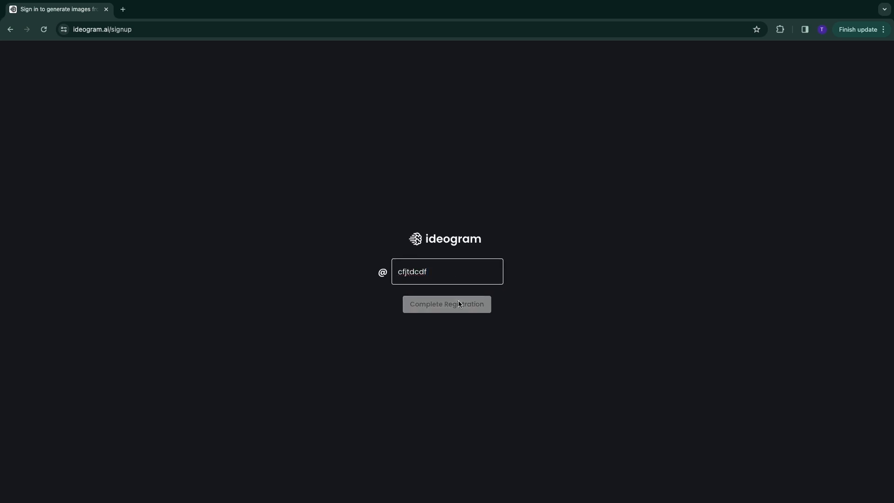
left_click(447, 304)
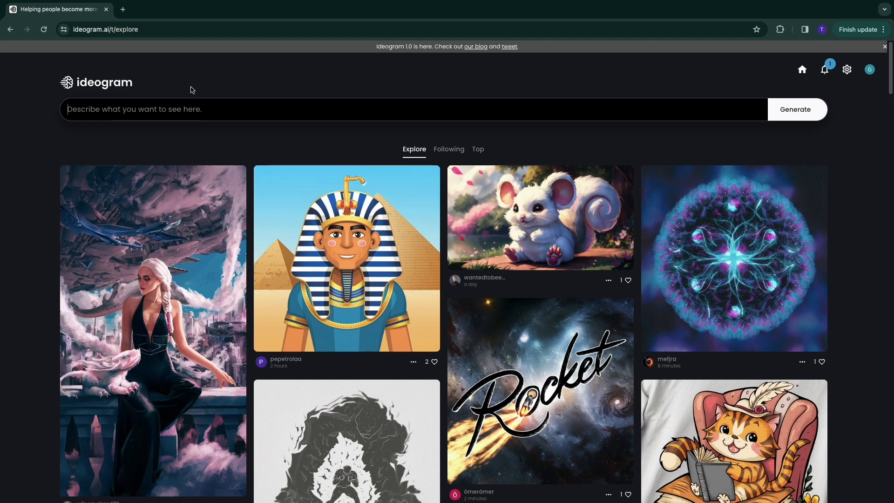
Step: Enter the Disney Pixar poster prompt about a bearded man on a deserted island
type("create a disney pixar style movie poster about a man with a beard on a deserted island with palm trees the title is \"stranded\"")
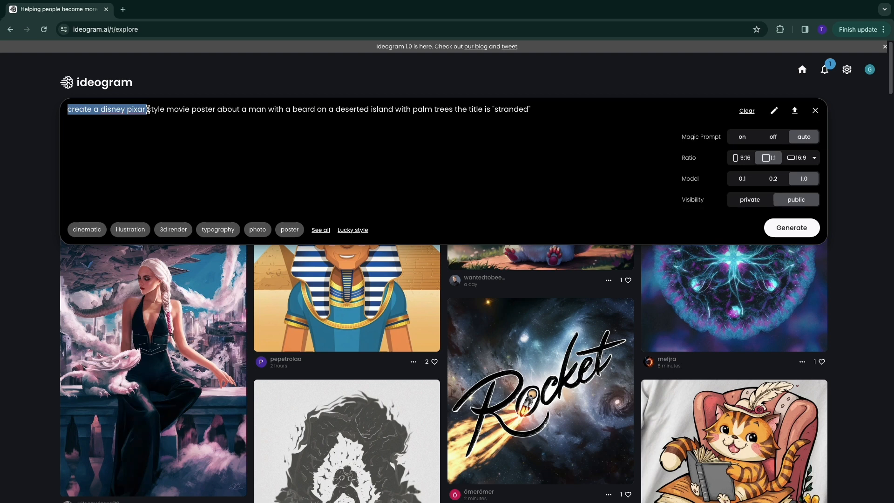
left_click_drag(146, 109, 209, 109)
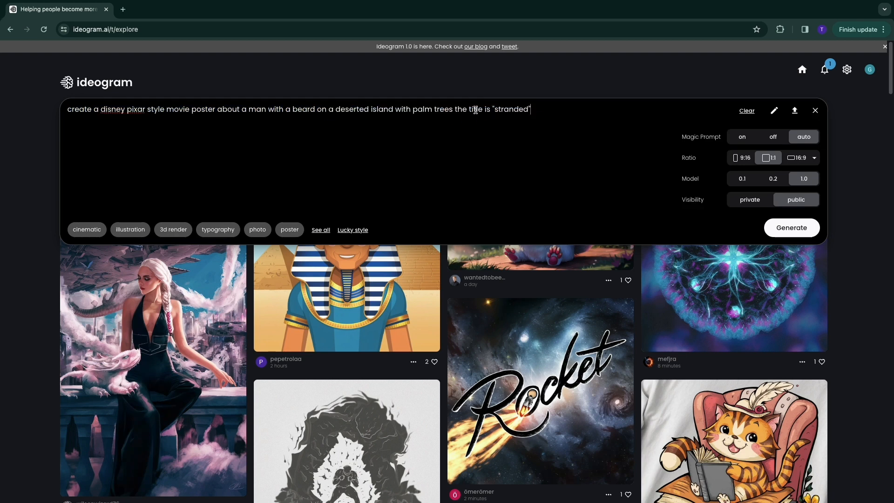
left_click_drag(453, 109, 529, 109)
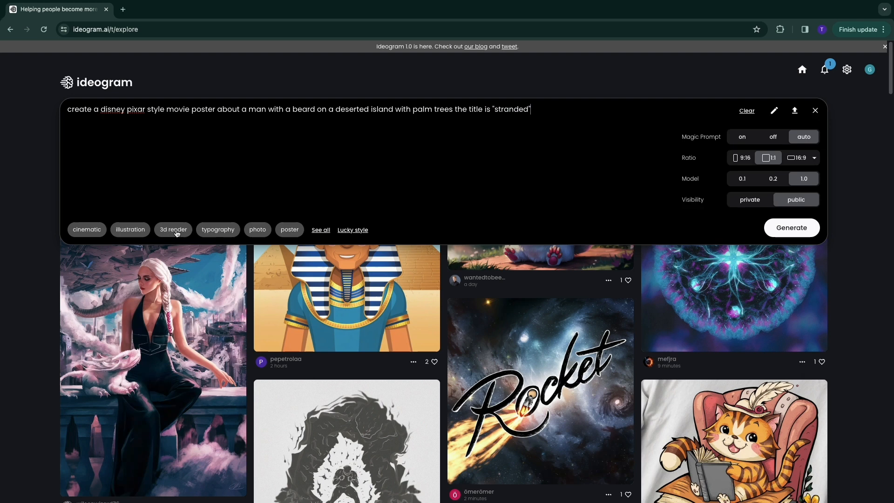
Step: Add the 3d render and poster styles and generate the images
left_click(173, 229)
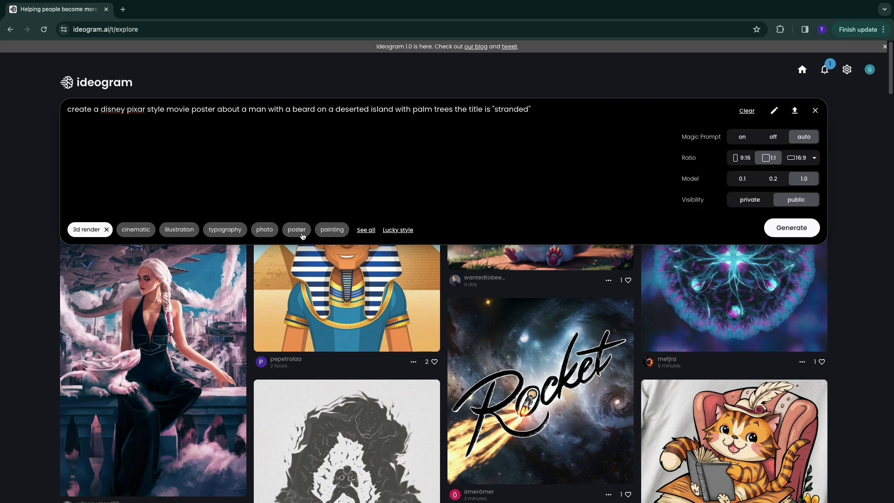
left_click(297, 229)
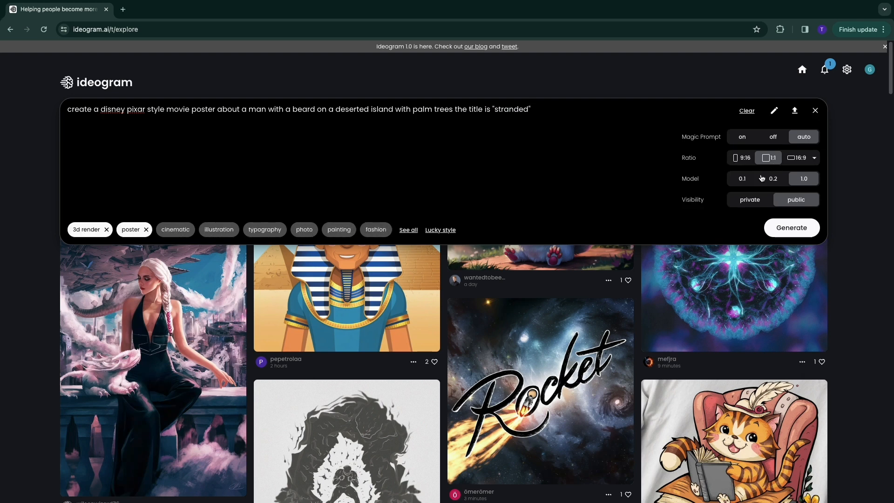
left_click(791, 228)
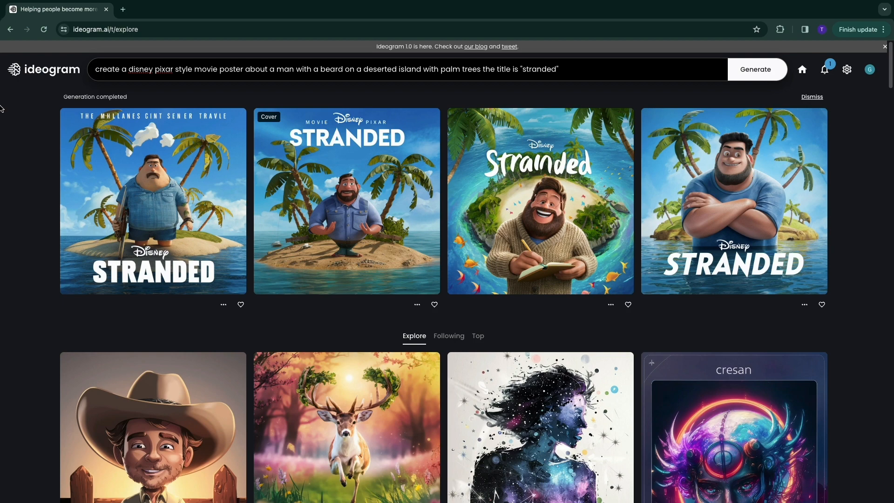
Step: Open the first generated Stranded poster's detail page
left_click(152, 200)
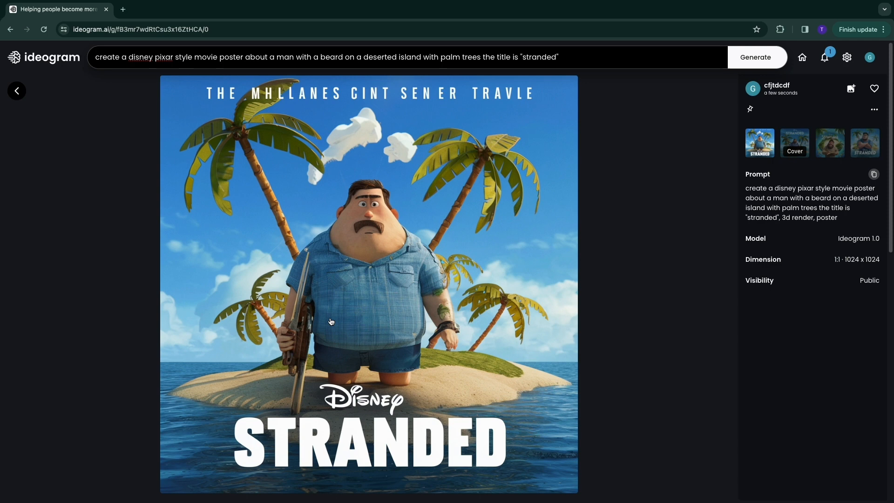
mouse_move(851, 88)
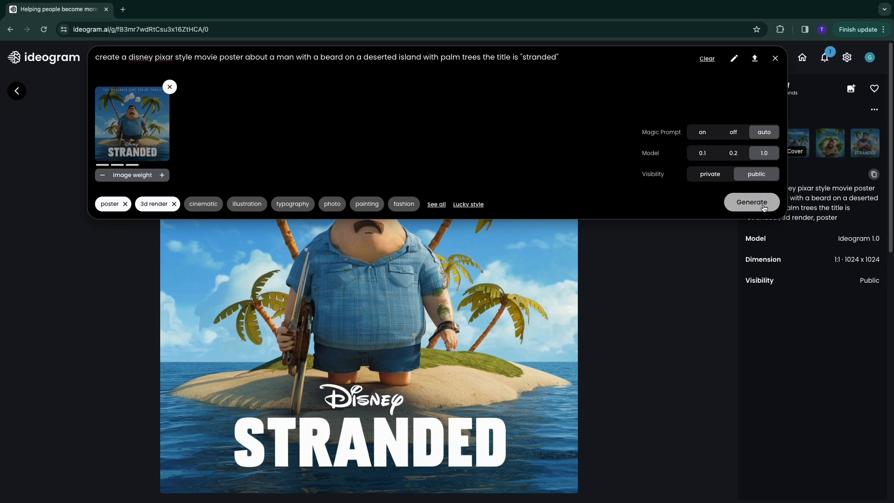
Step: Generate remixes of the first poster with poster and 3d render tags
left_click(752, 202)
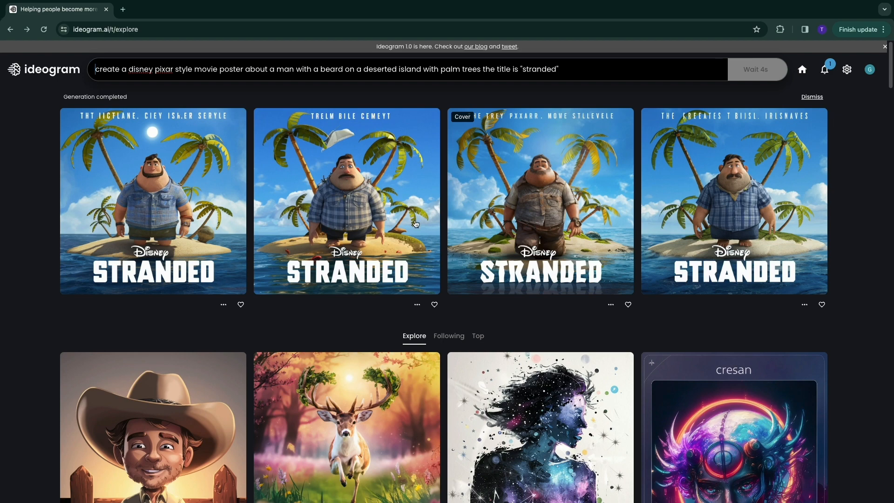
Step: Open the fourth remixed poster's detail page
left_click(734, 201)
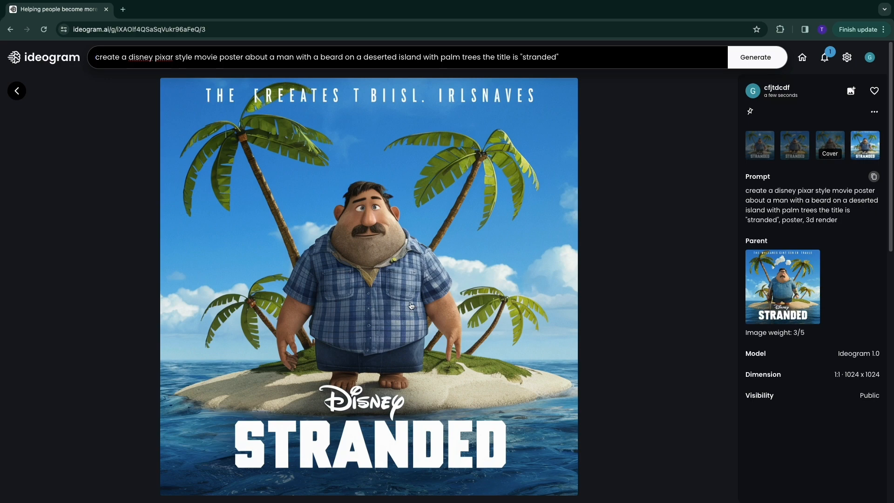
mouse_move(328, 247)
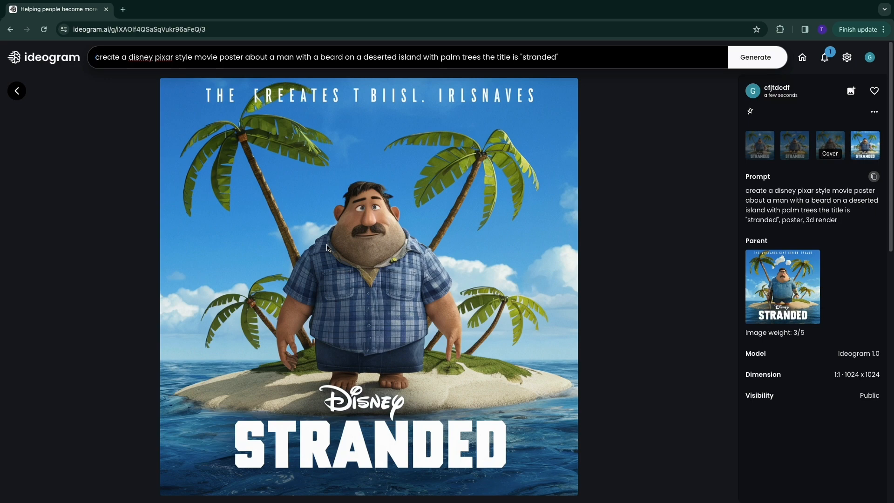
mouse_move(333, 266)
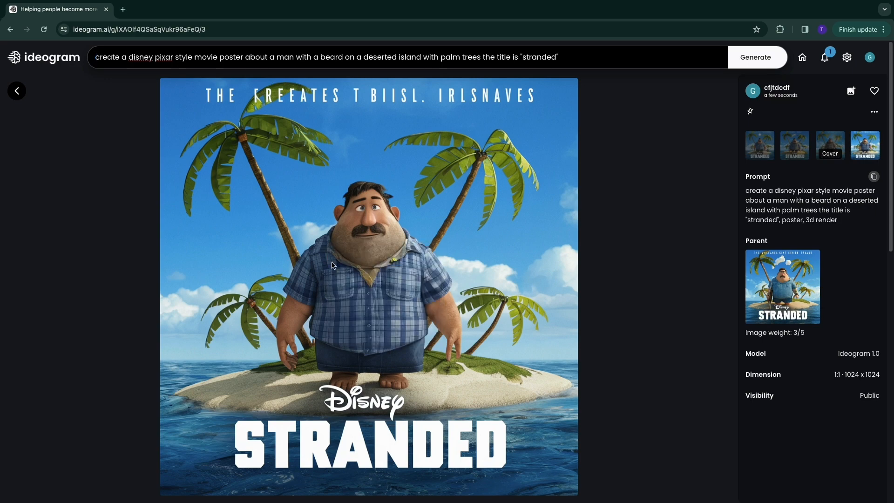
Step: Download the remixed Stranded poster as a PNG file
left_click(788, 29)
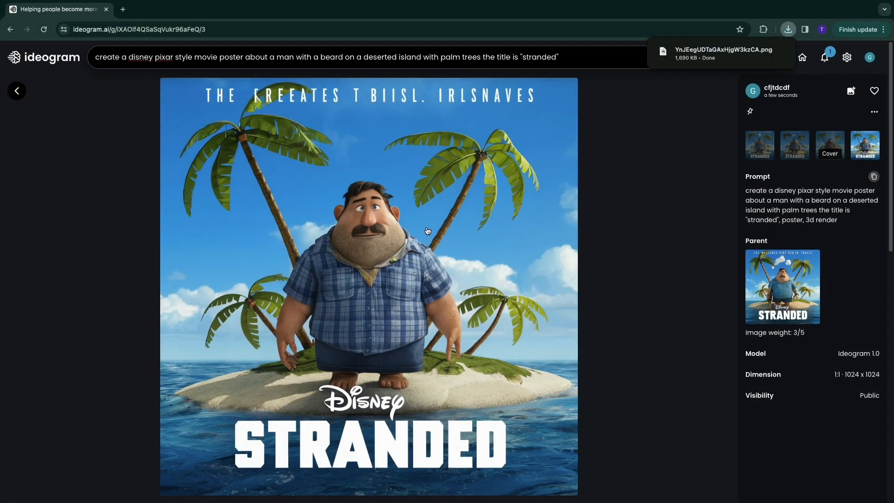
mouse_move(330, 221)
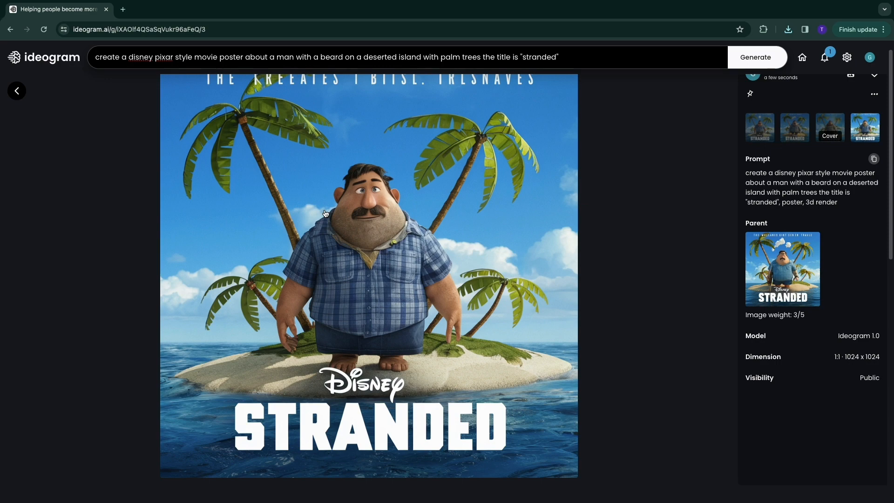
mouse_move(515, 211)
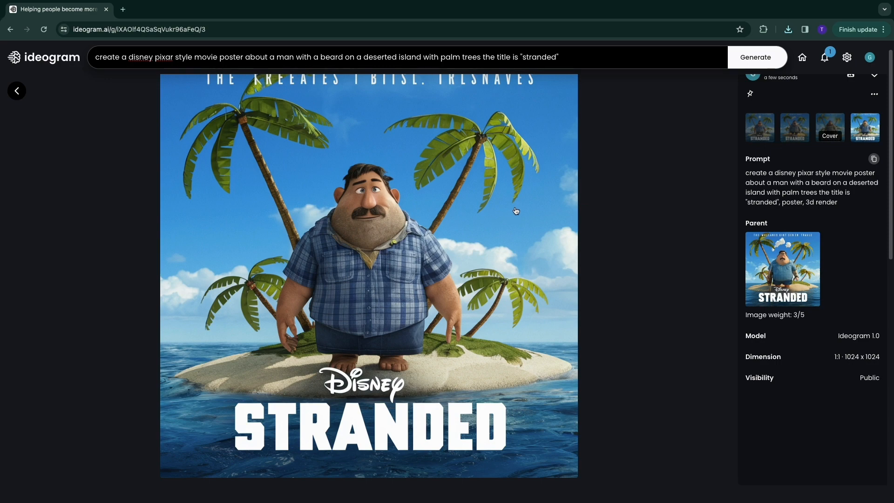